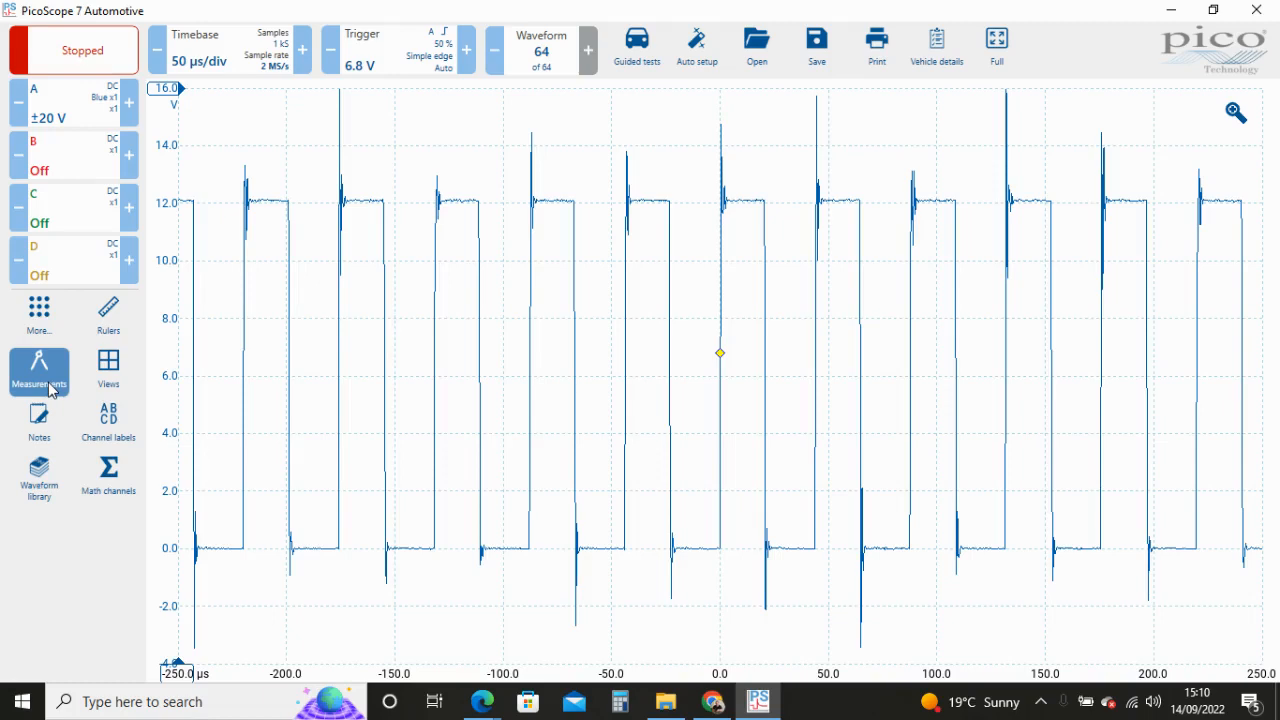
- Add a Time > Edge count measurement with source channel A, reading 23
click(40, 370)
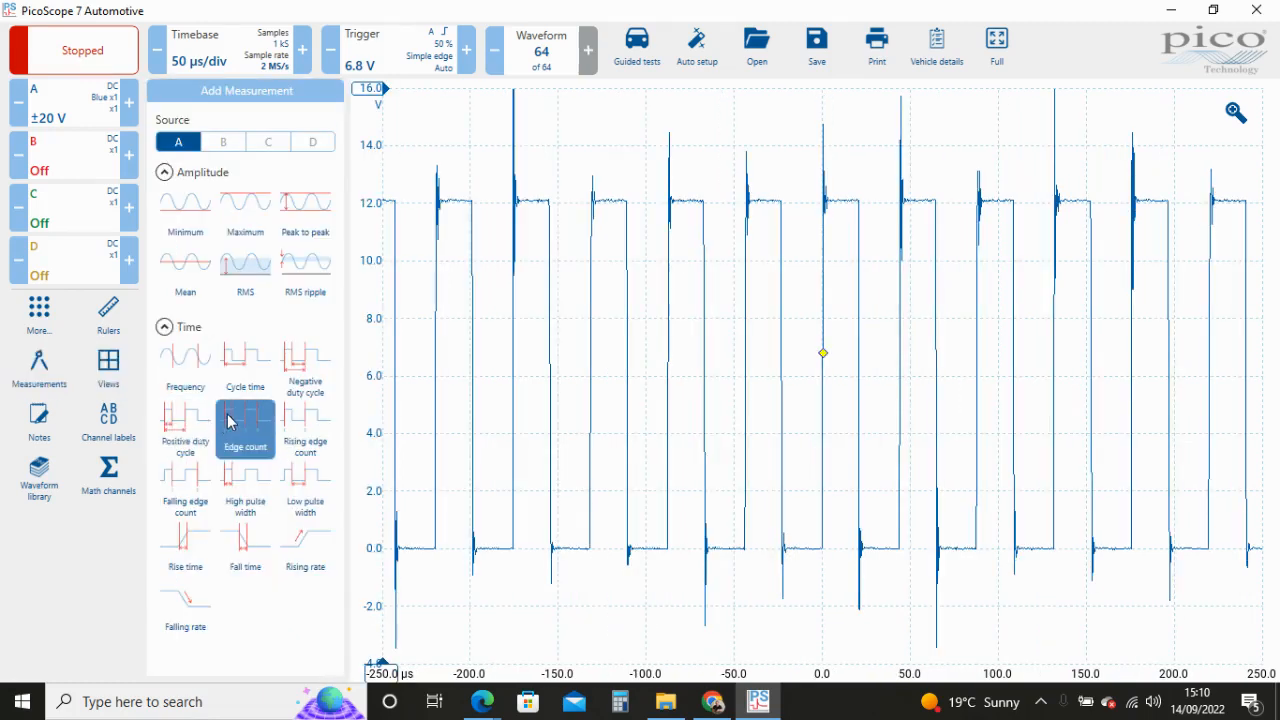
click(244, 430)
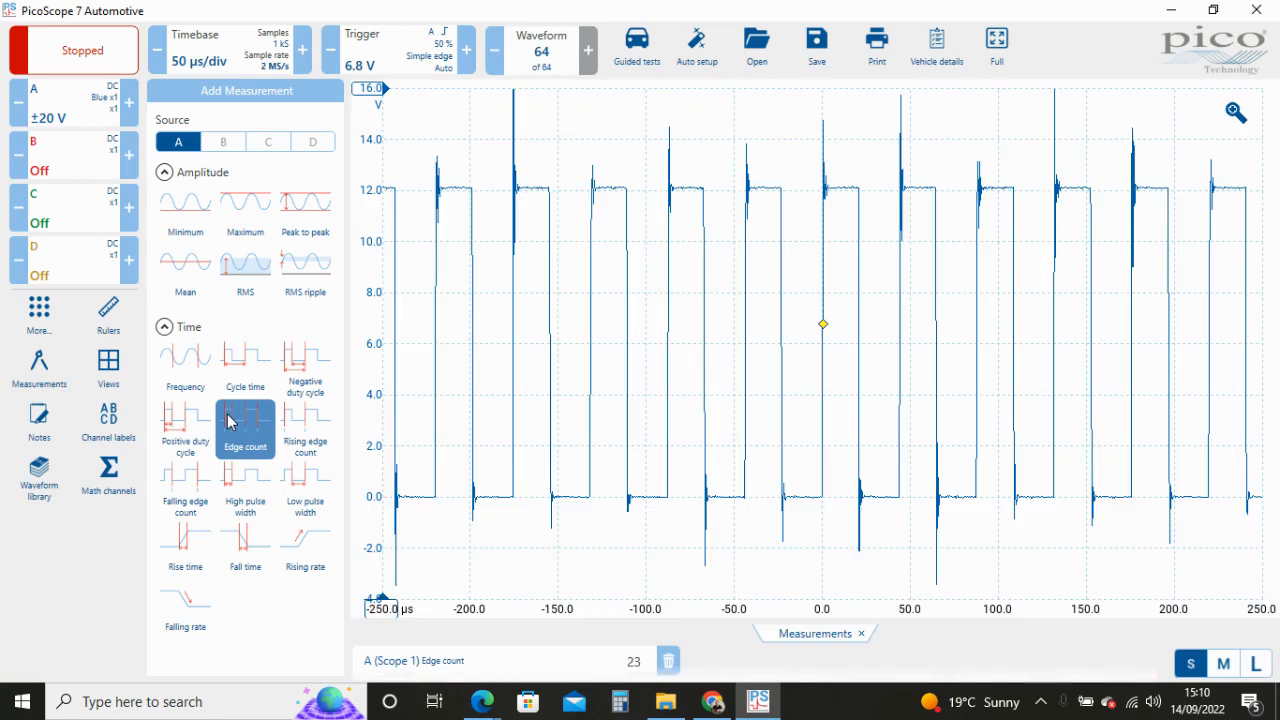
mouse_move(130, 564)
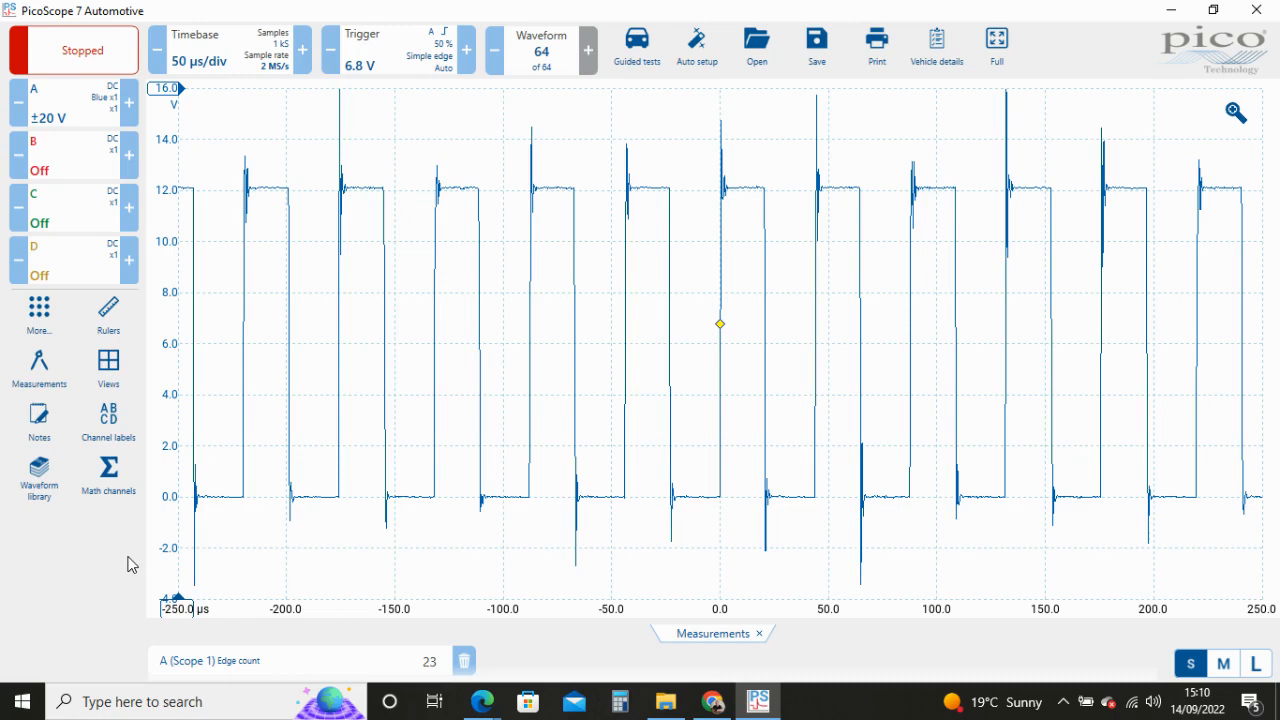
mouse_move(292, 620)
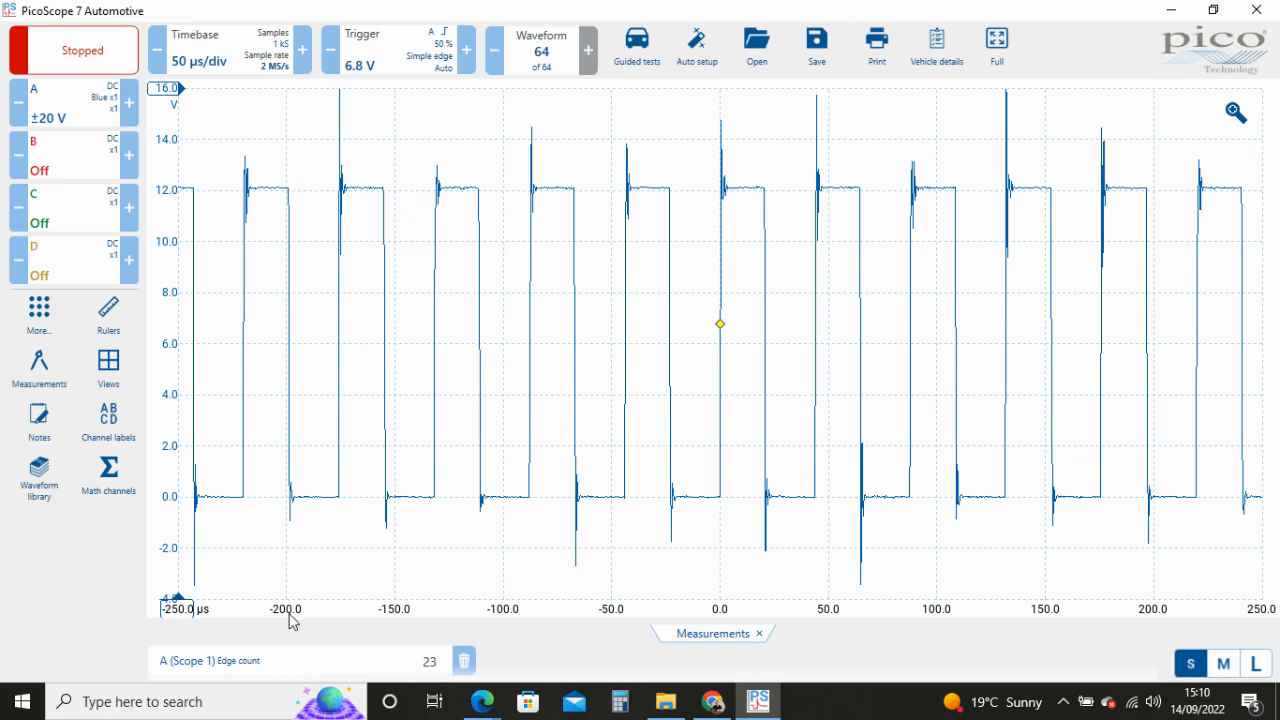
mouse_move(324, 668)
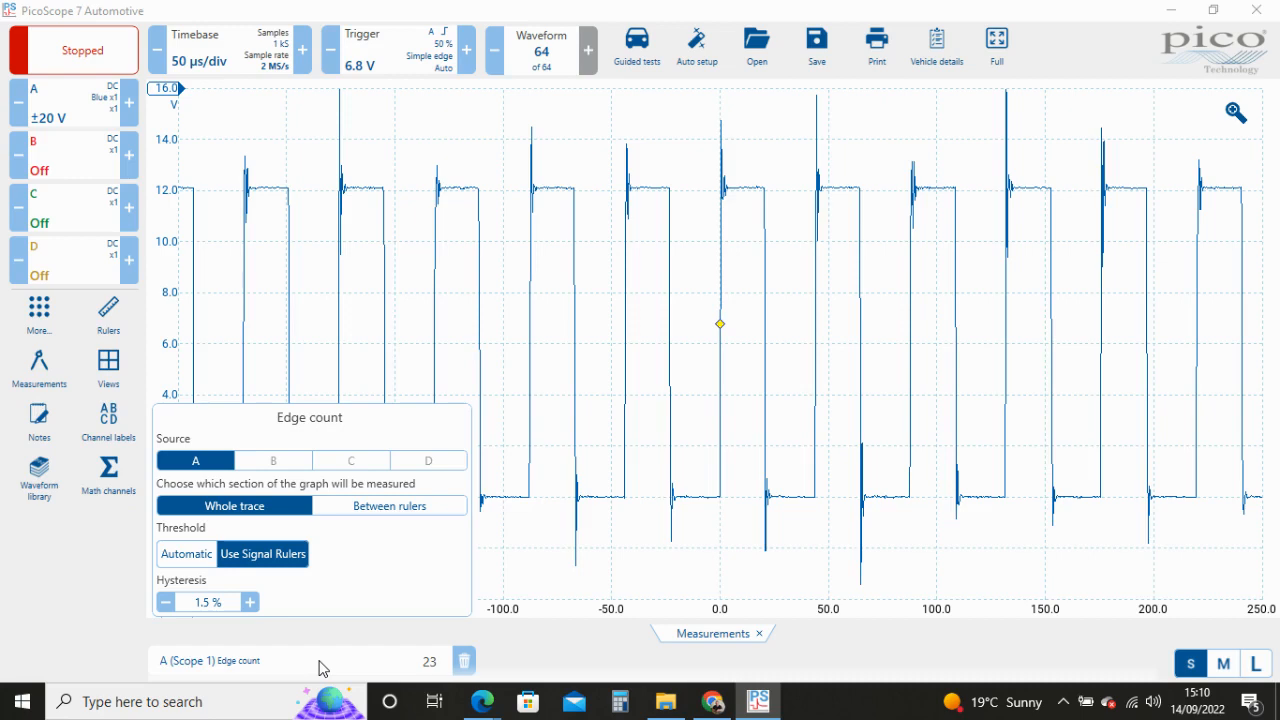
mouse_move(362, 604)
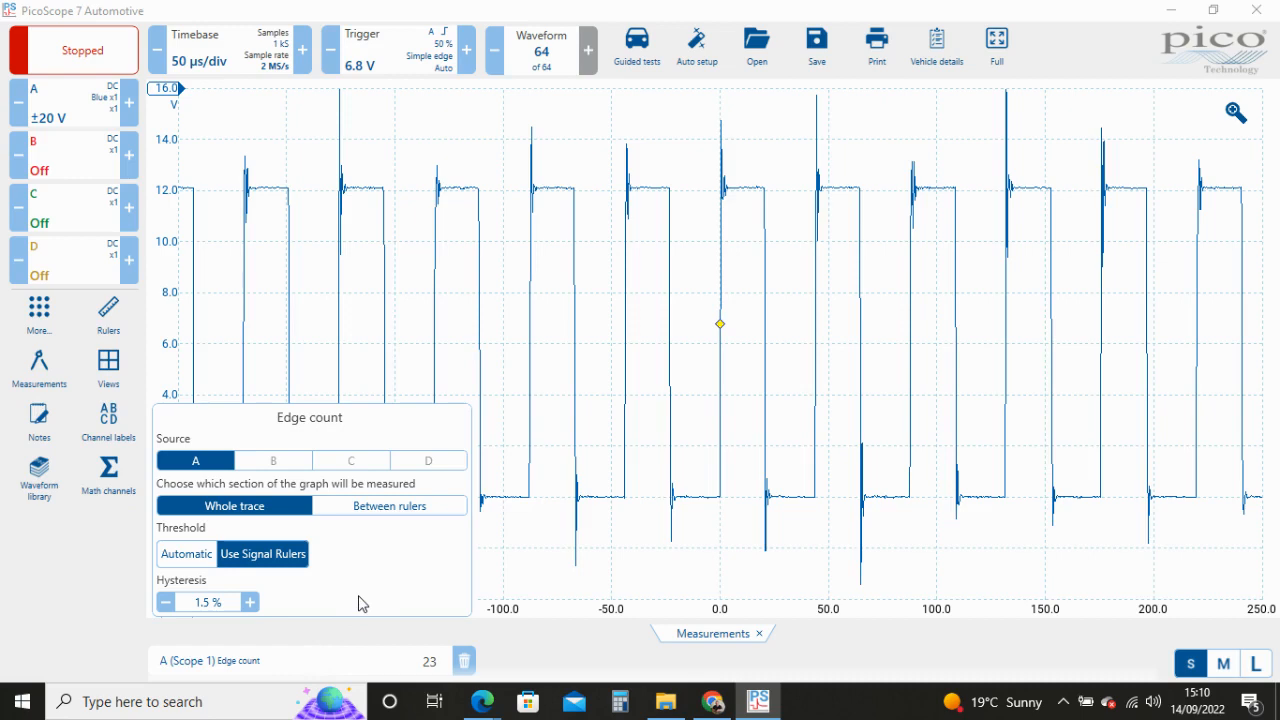
mouse_move(324, 576)
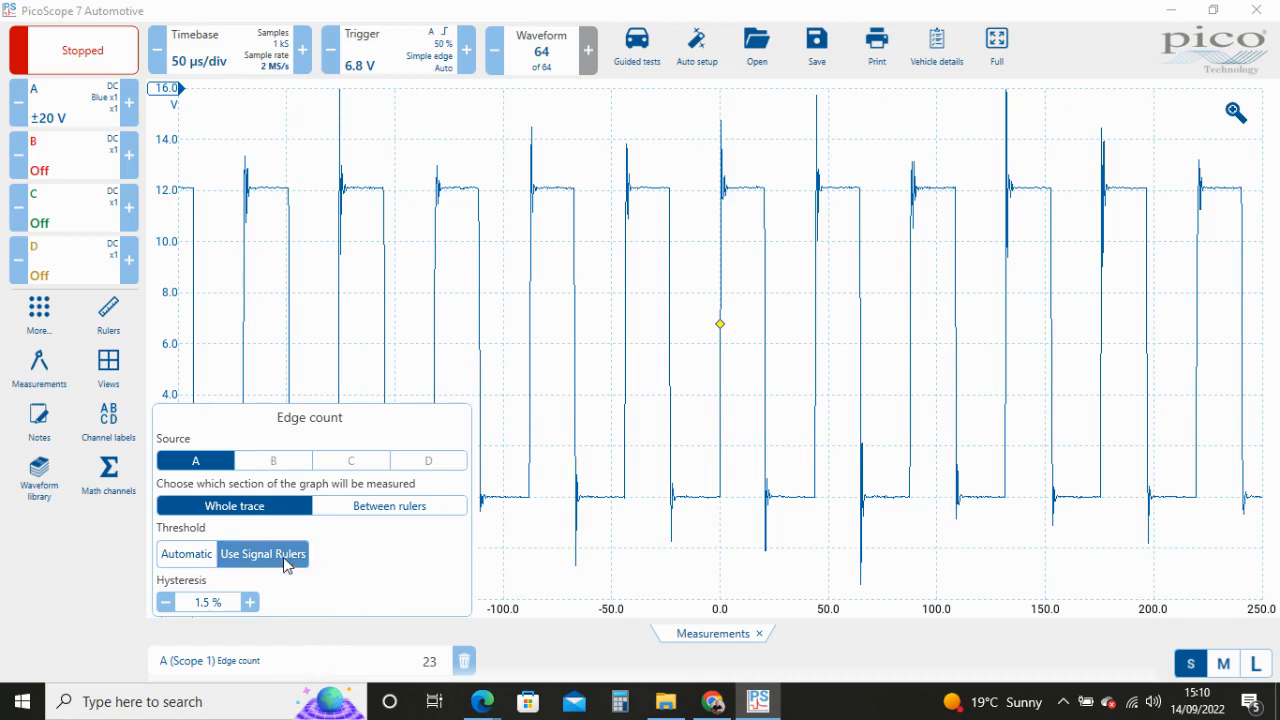
mouse_move(344, 566)
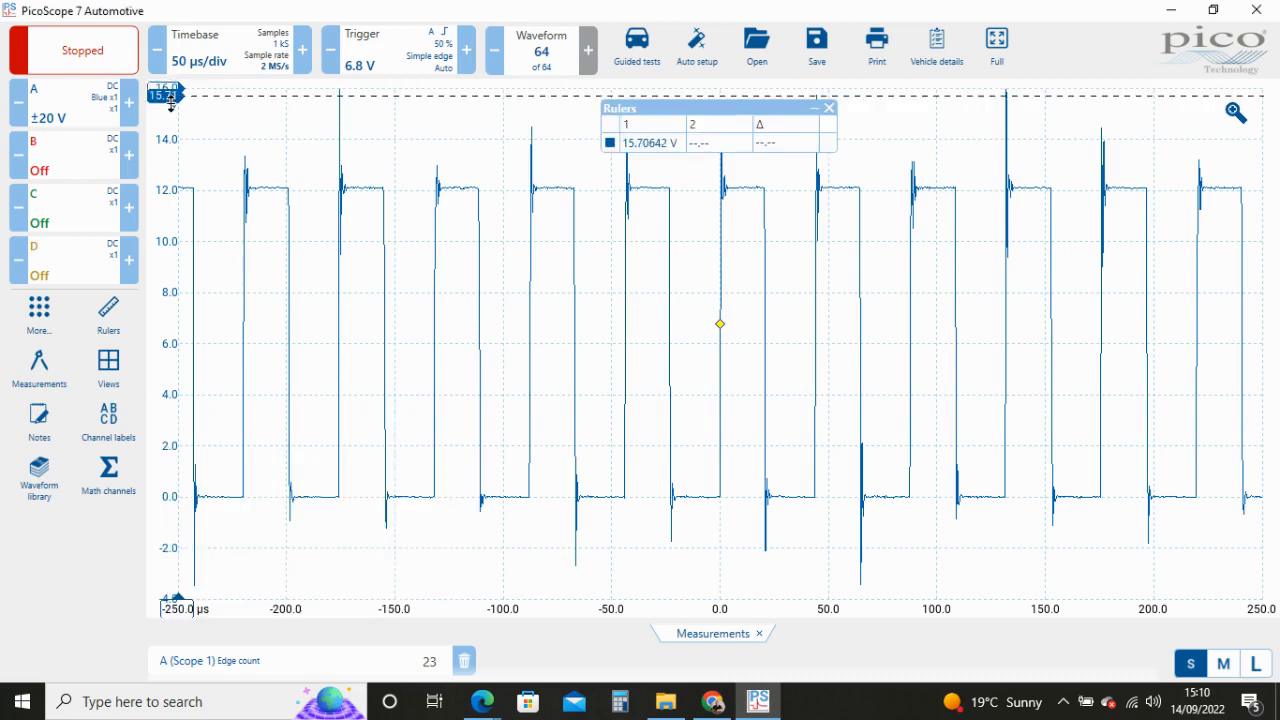
- Drag two signal rulers onto the trace at 0 V and about 12.15 V
drag(170, 92, 170, 496)
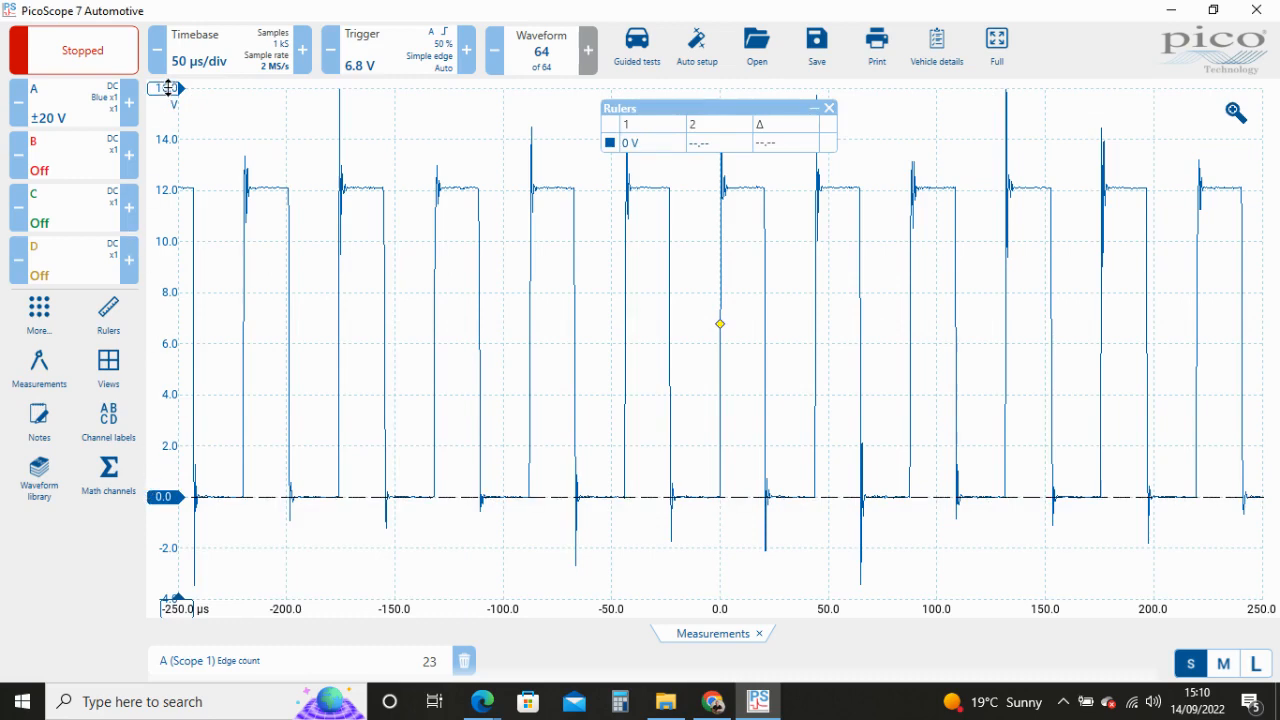
drag(168, 88, 168, 188)
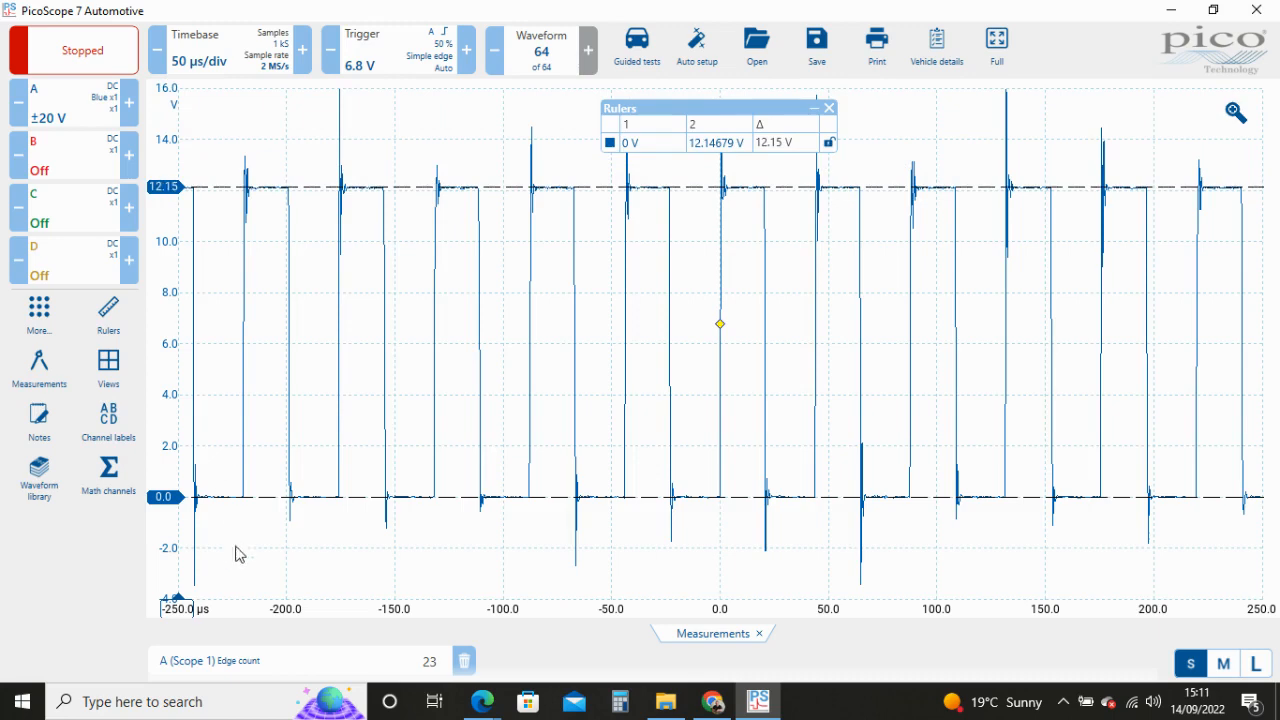
click(238, 660)
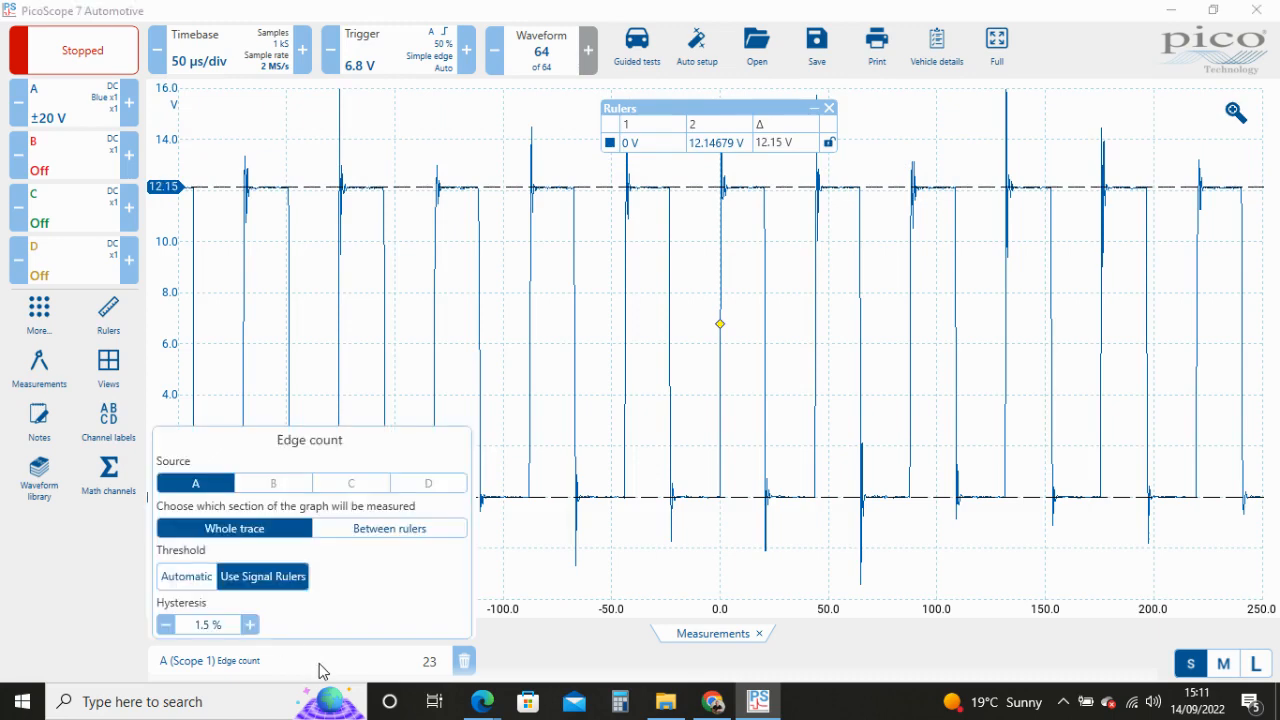
- Limit the edge count to Between rulers and place a time ruler near -233.6 µs
click(388, 528)
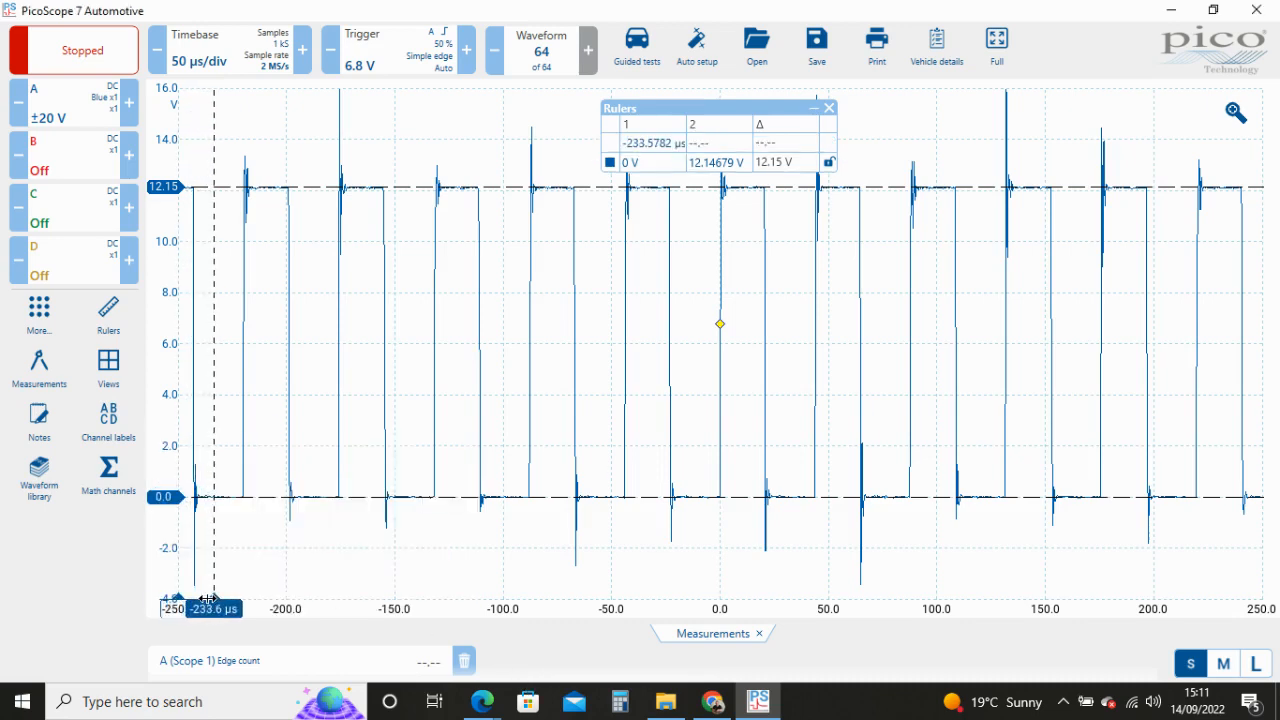
drag(210, 600, 916, 600)
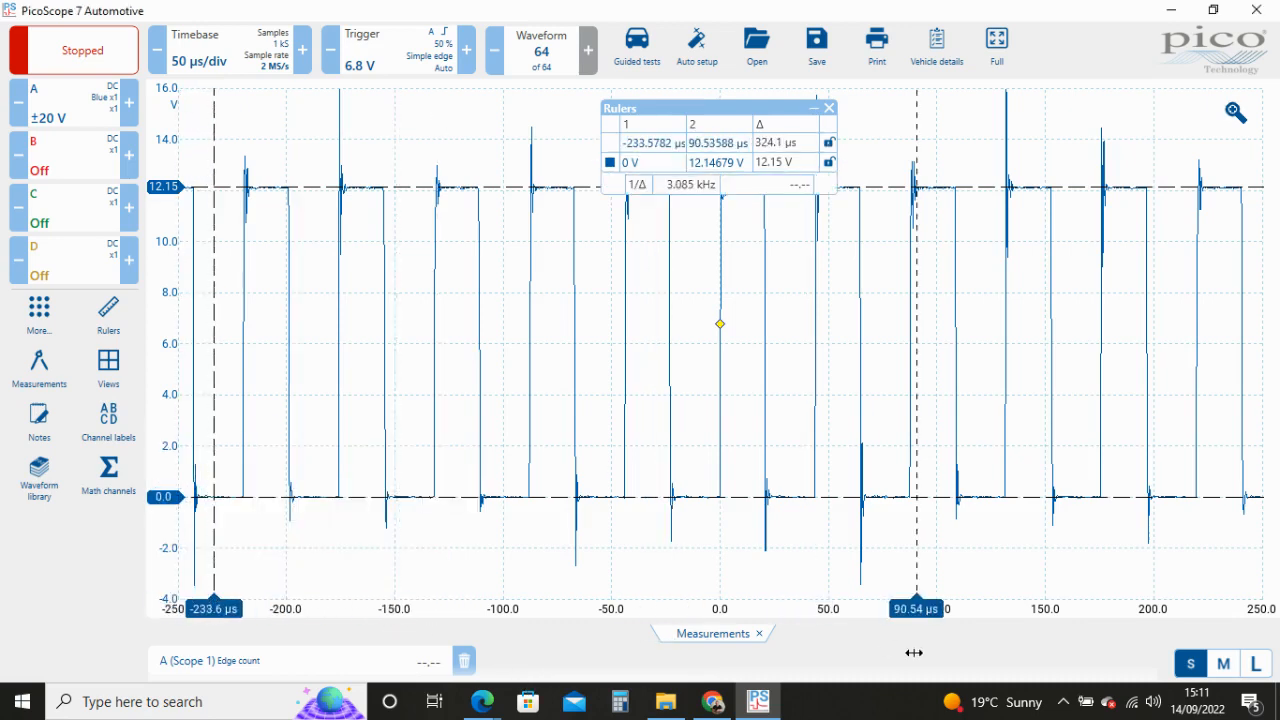
- Move the second time ruler to about 231.8 µs so the edge count reads 21
drag(916, 608, 1220, 608)
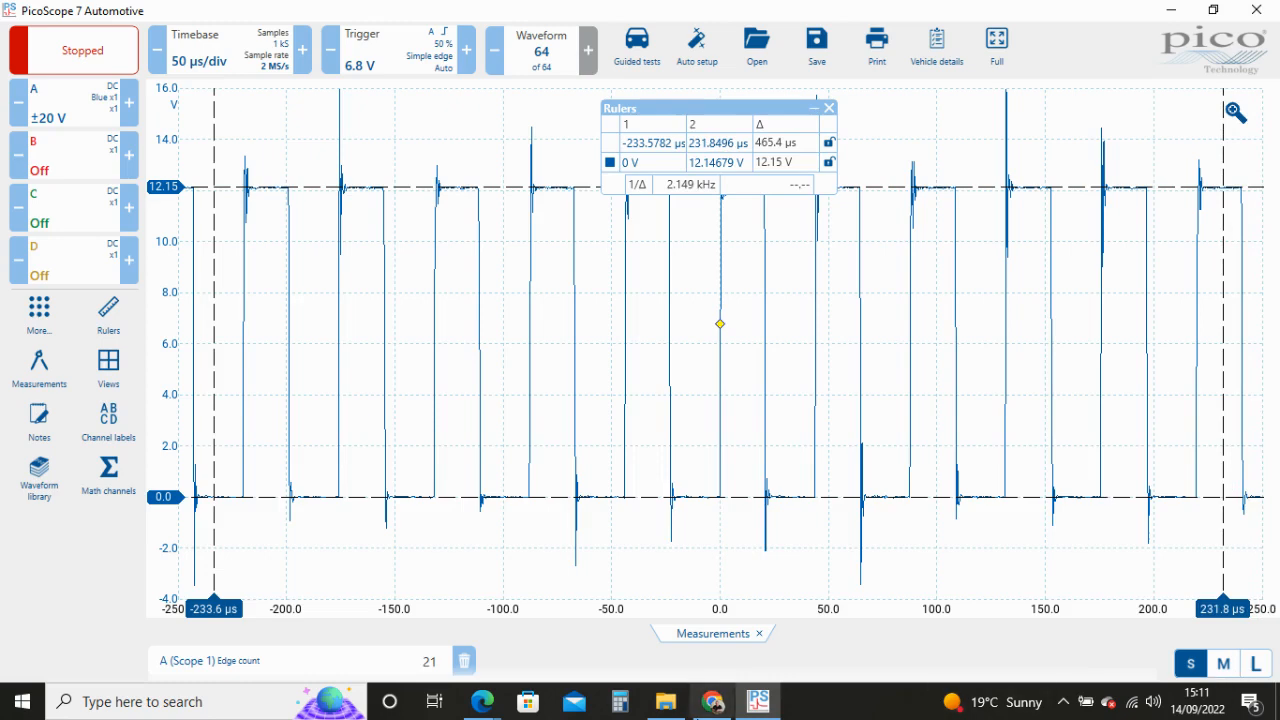
click(238, 660)
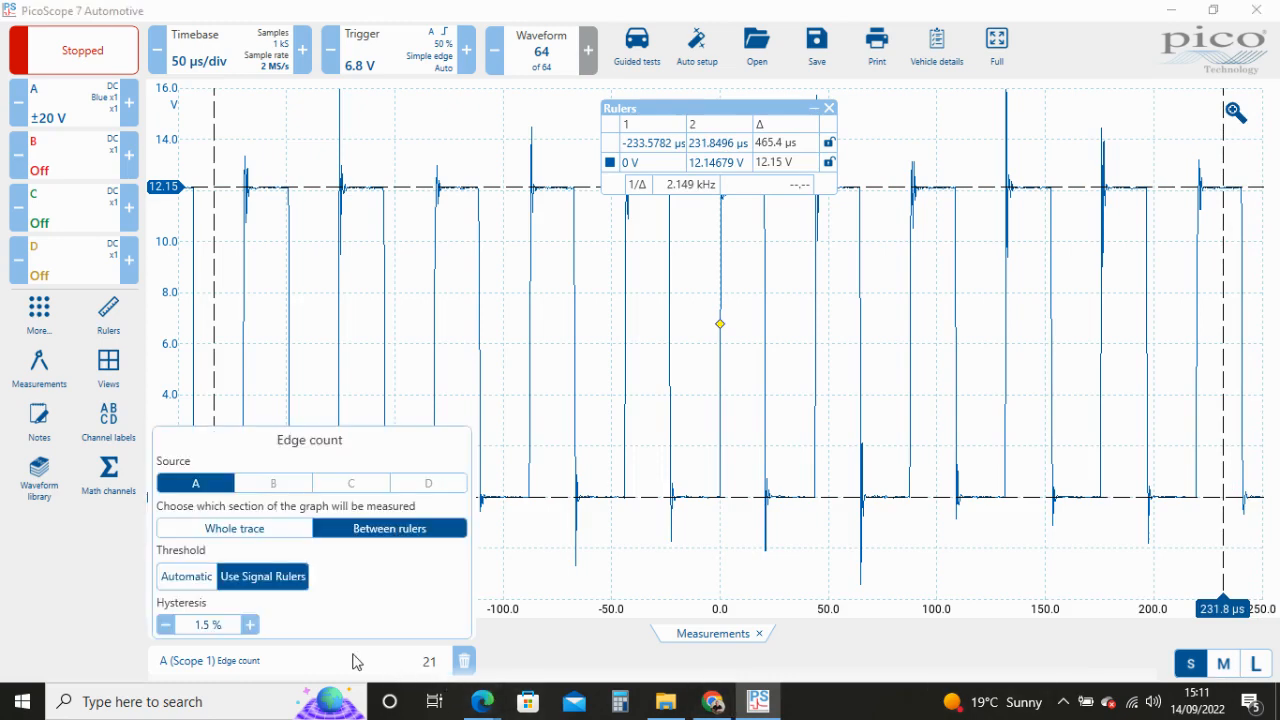